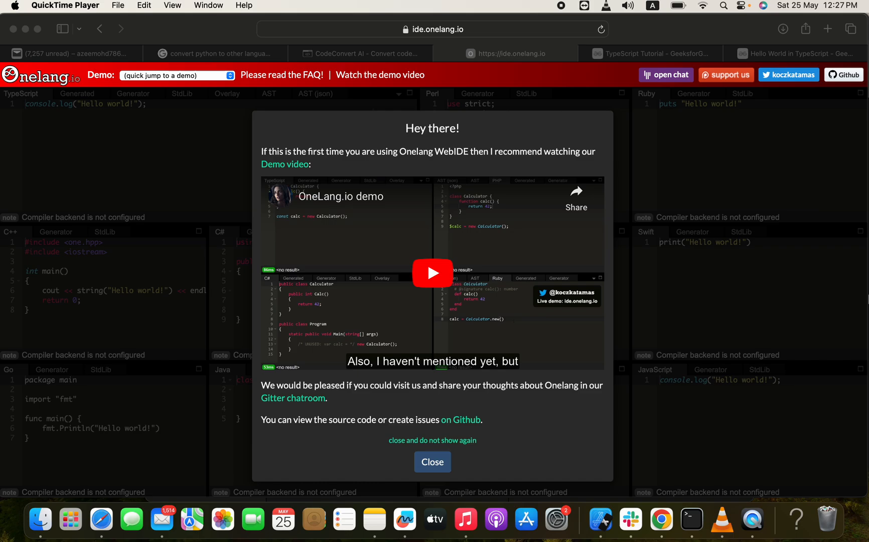
mouse_move(774, 81)
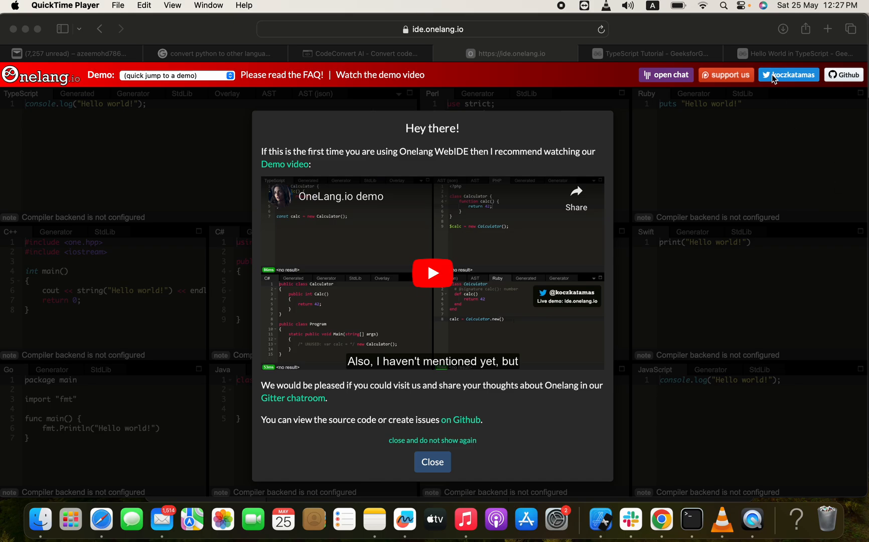
mouse_move(501, 15)
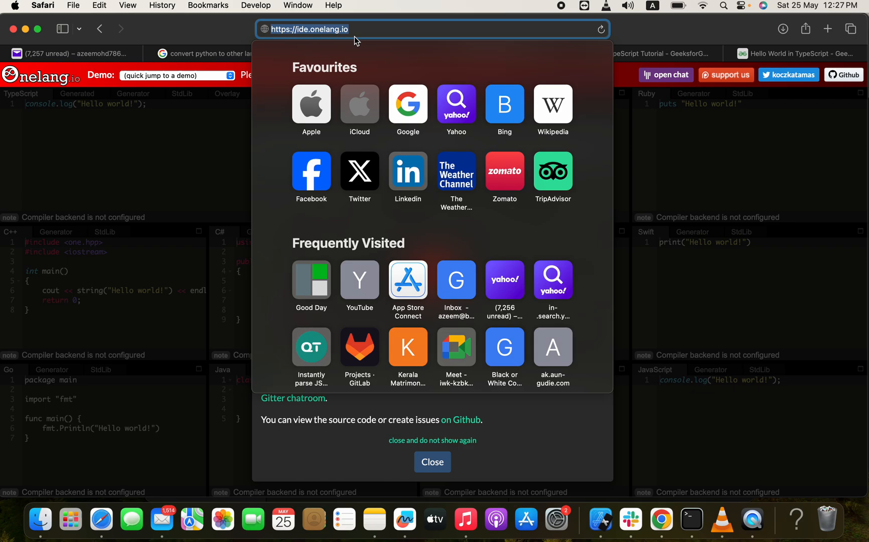
mouse_move(401, 318)
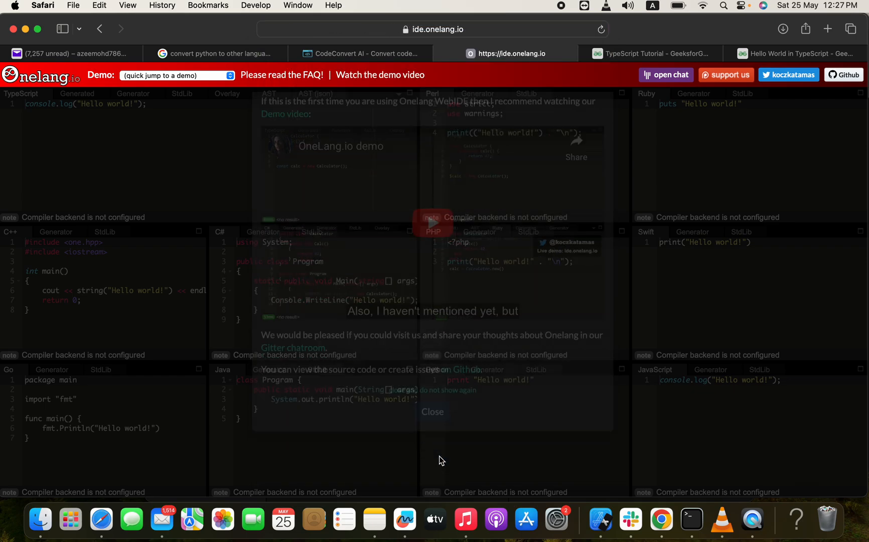
click(432, 412)
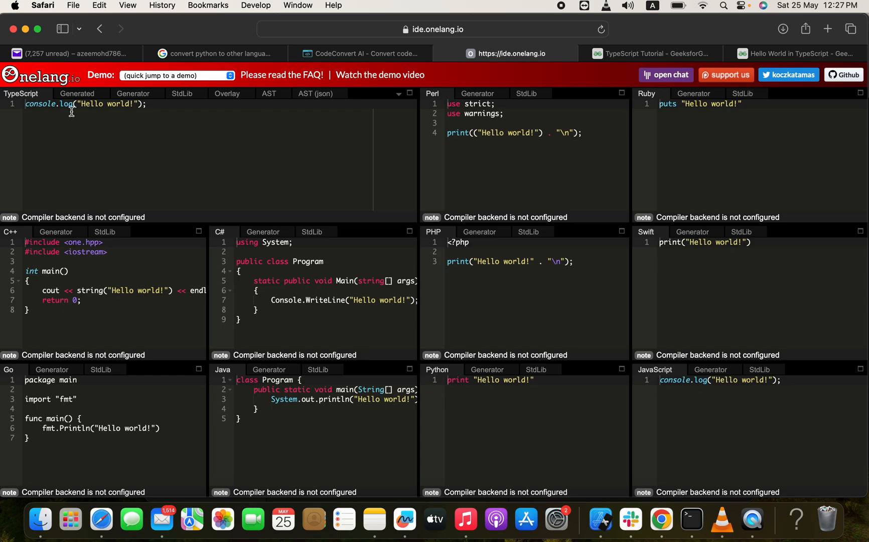
mouse_move(28, 101)
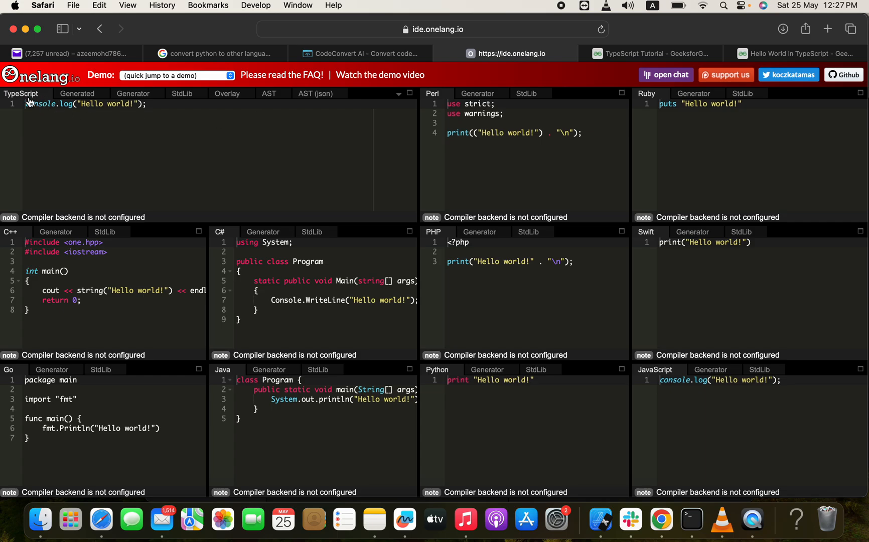
mouse_move(165, 116)
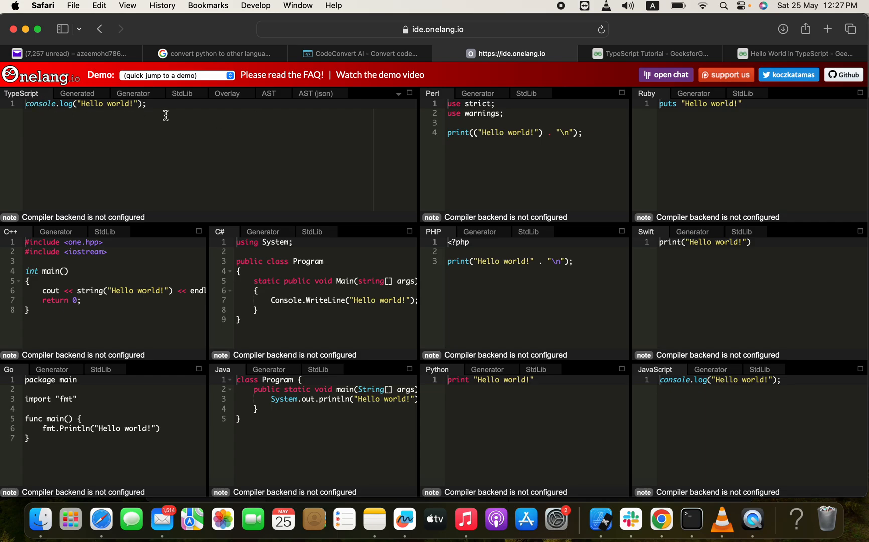
mouse_move(159, 109)
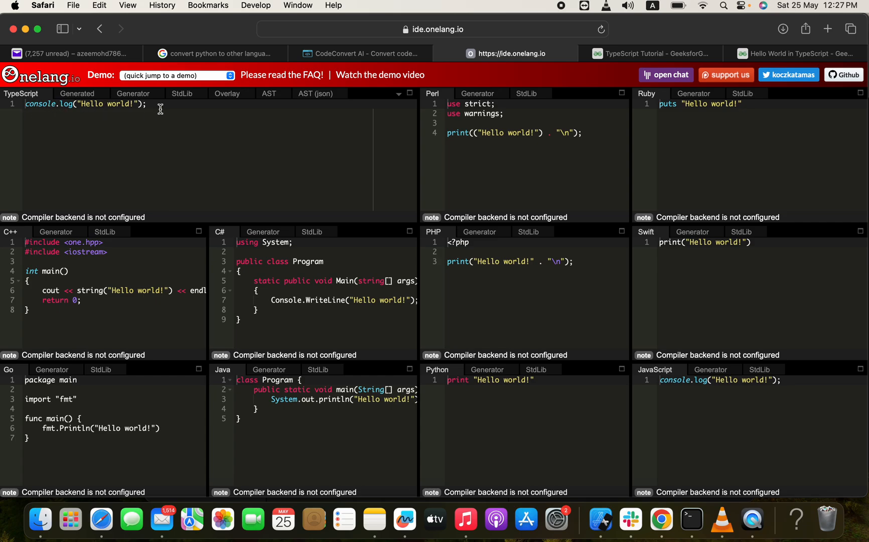
mouse_move(621, 194)
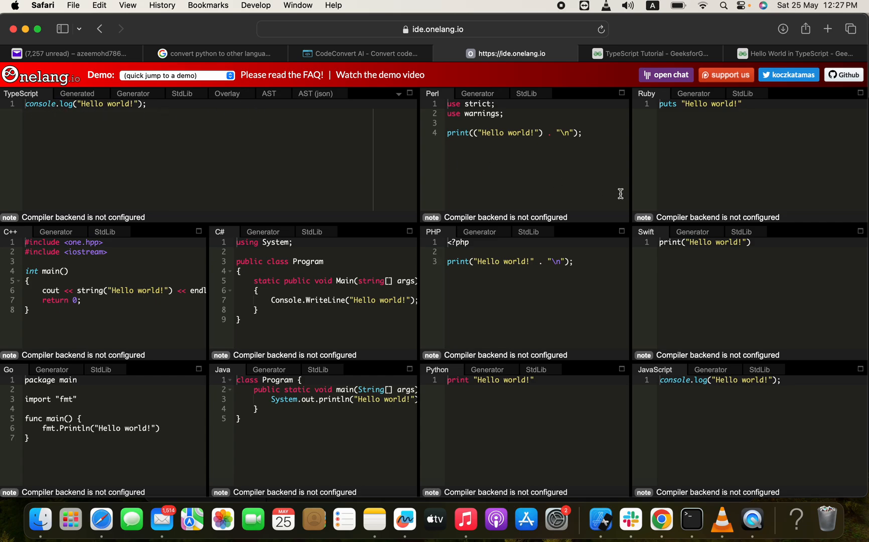
mouse_move(127, 367)
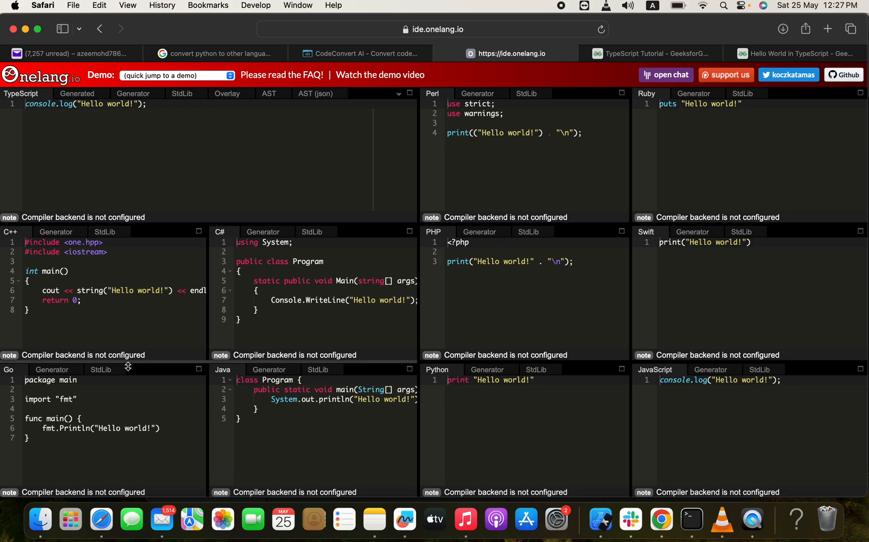
mouse_move(713, 411)
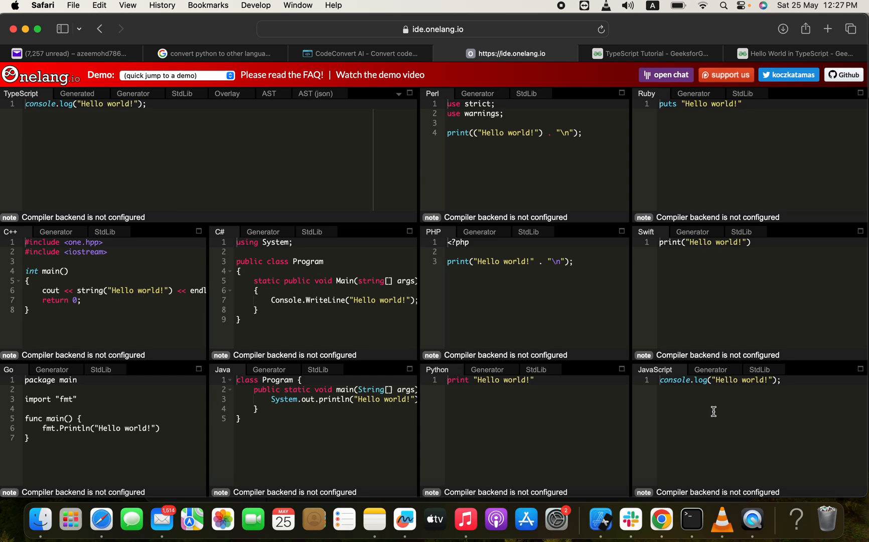
mouse_move(6, 216)
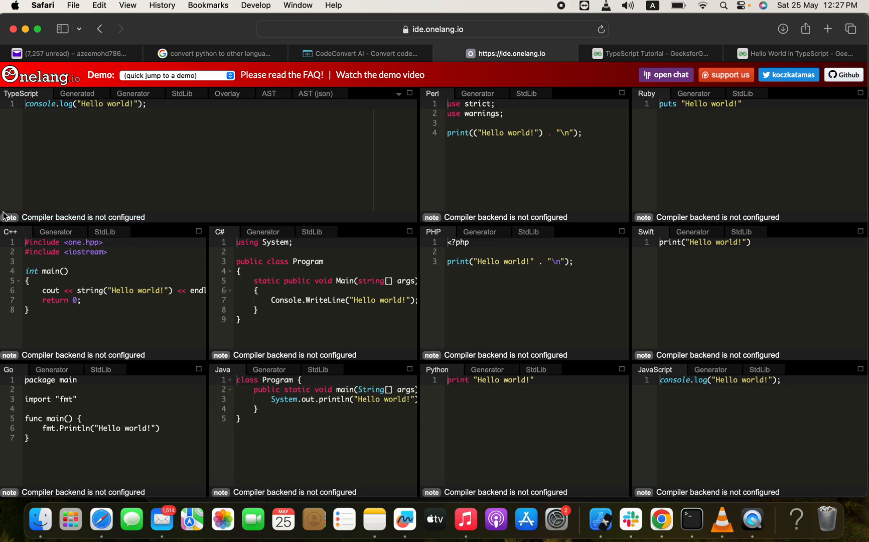
mouse_move(84, 217)
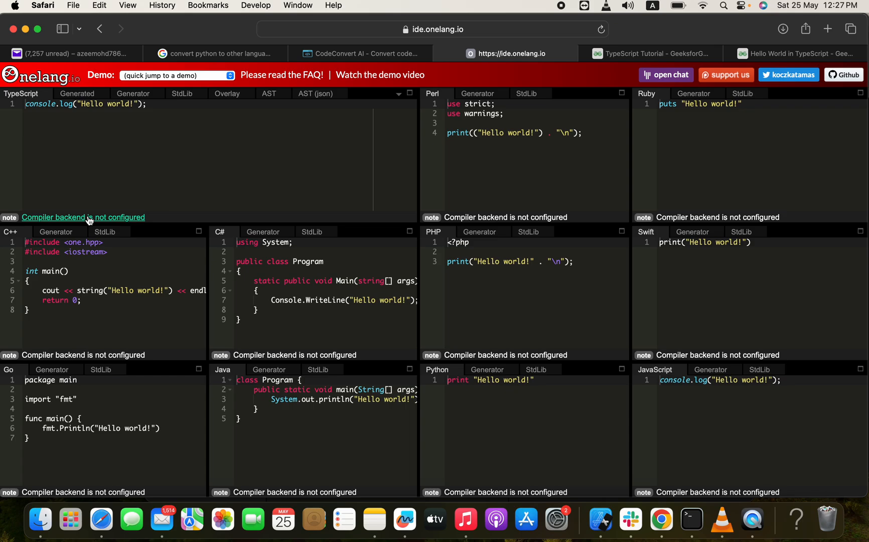
mouse_move(97, 129)
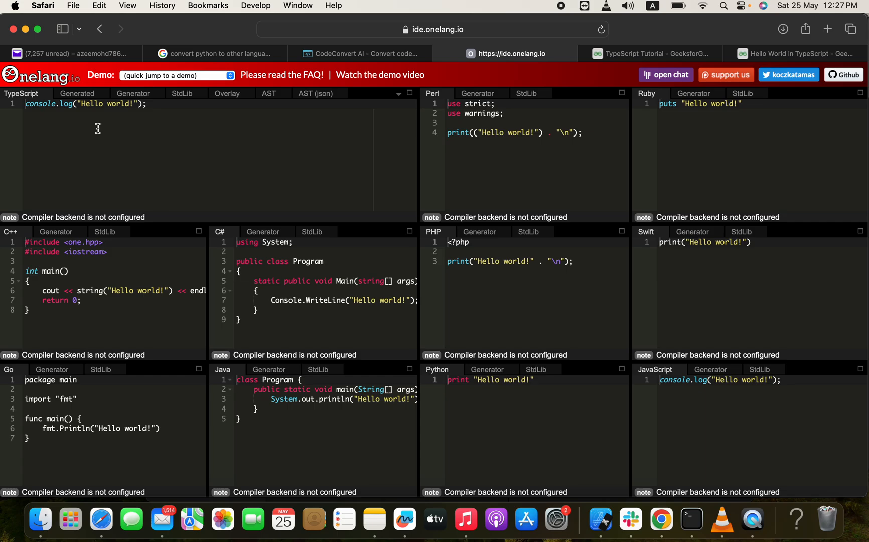
mouse_move(237, 136)
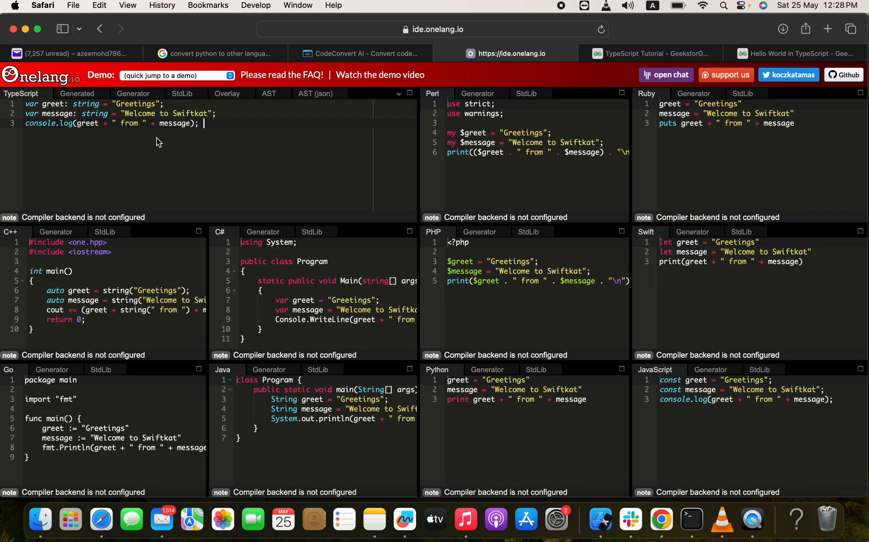
mouse_move(65, 124)
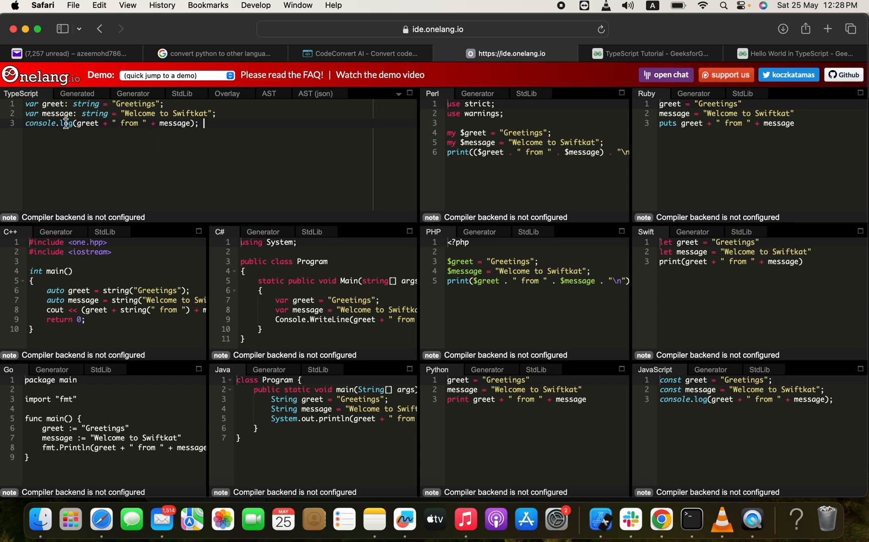
mouse_move(203, 131)
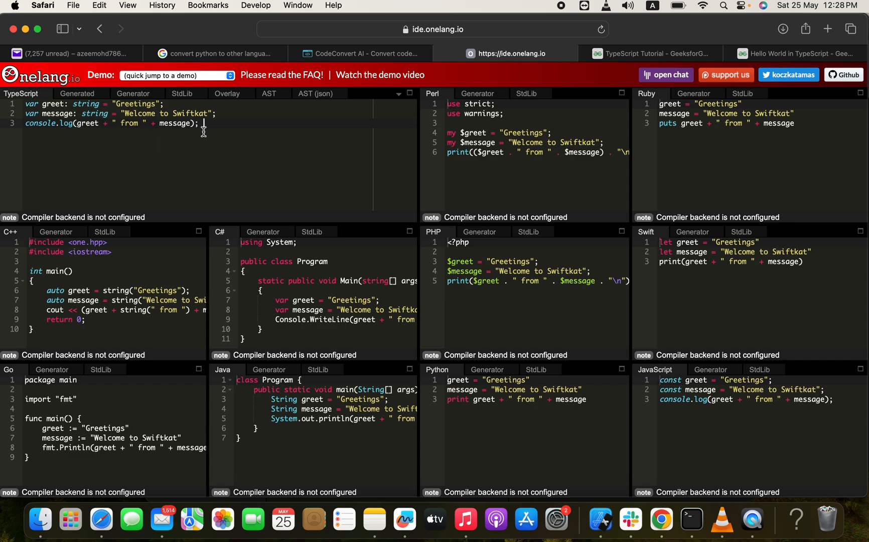
mouse_move(280, 135)
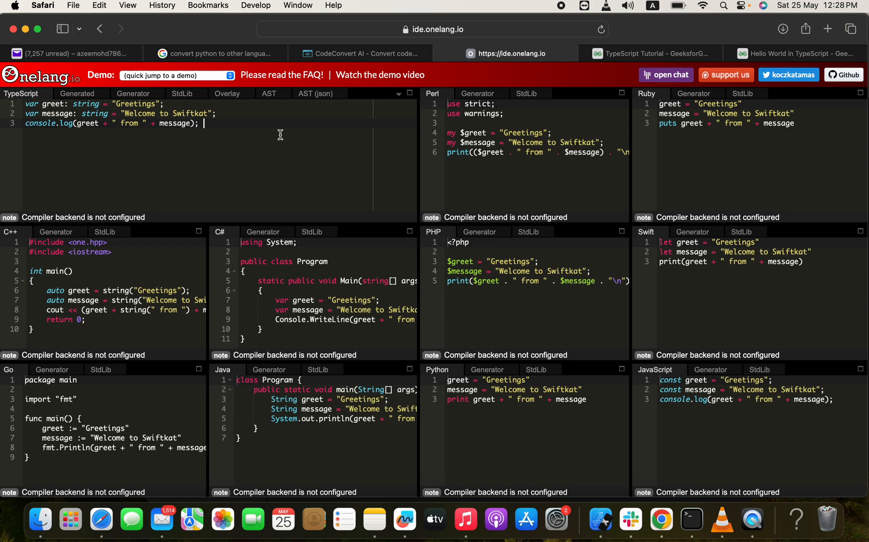
mouse_move(459, 283)
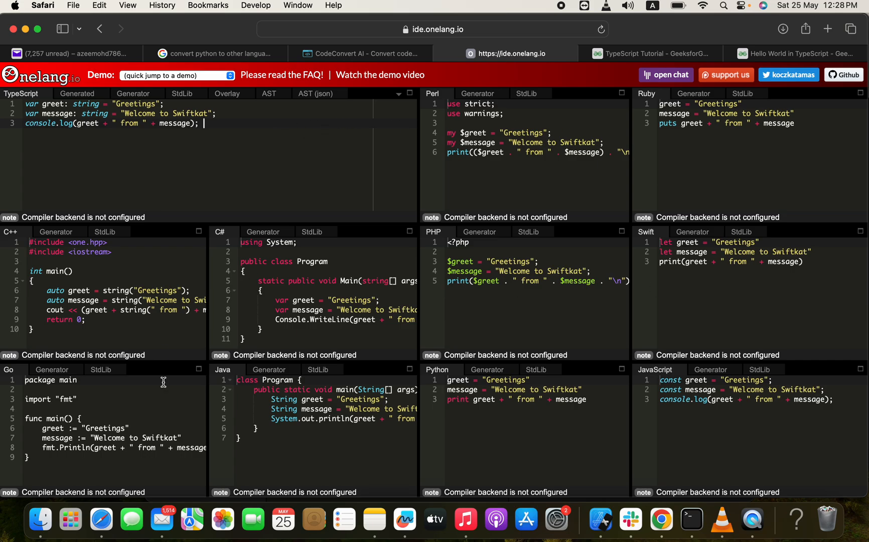
mouse_move(659, 419)
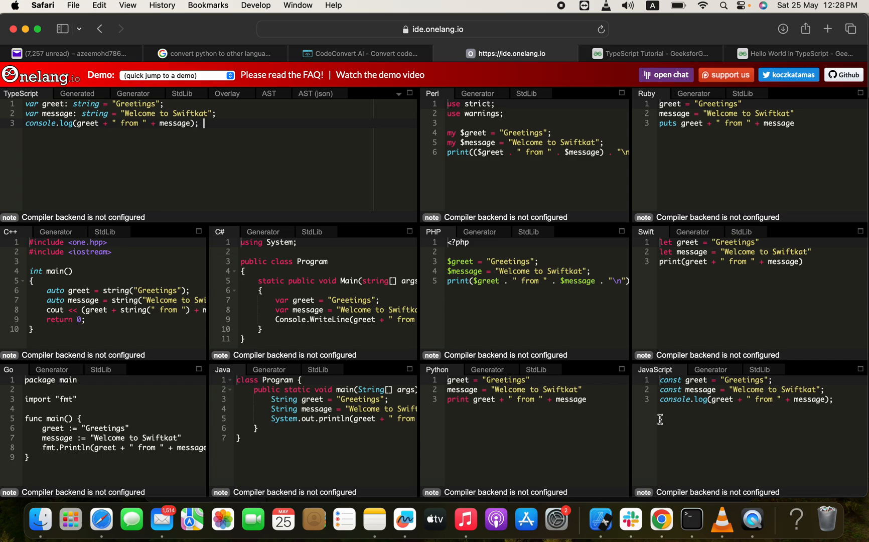
mouse_move(448, 273)
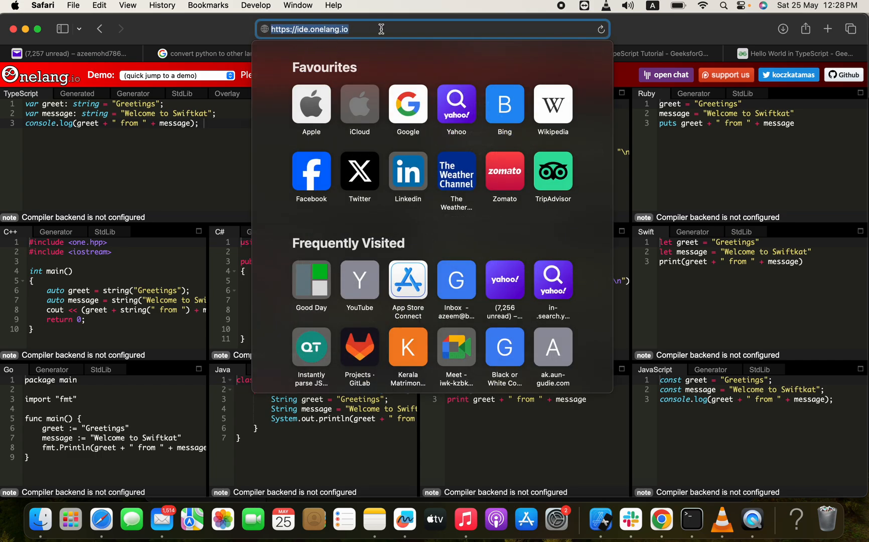
key(Return)
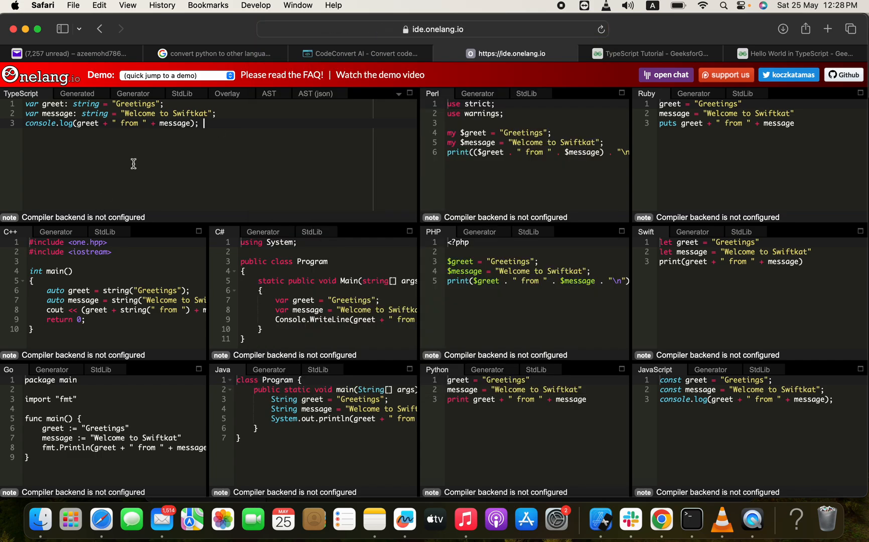
mouse_move(233, 159)
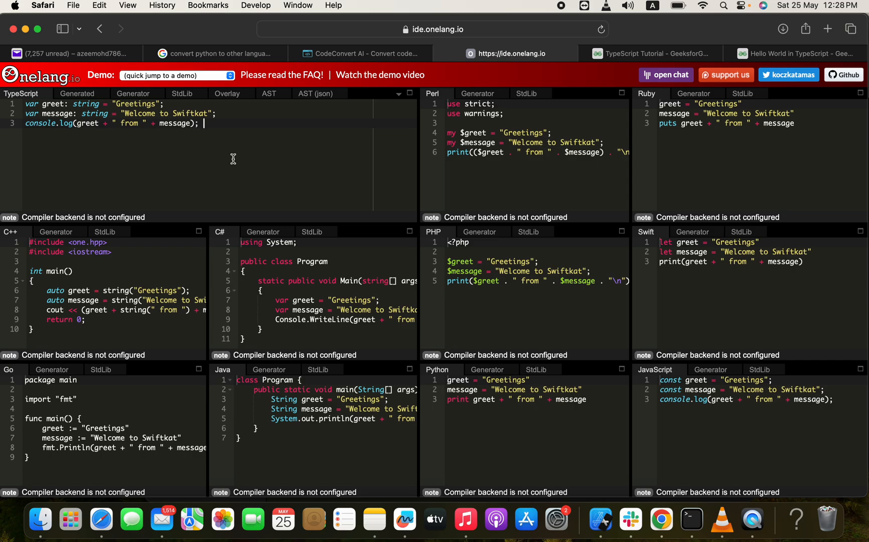